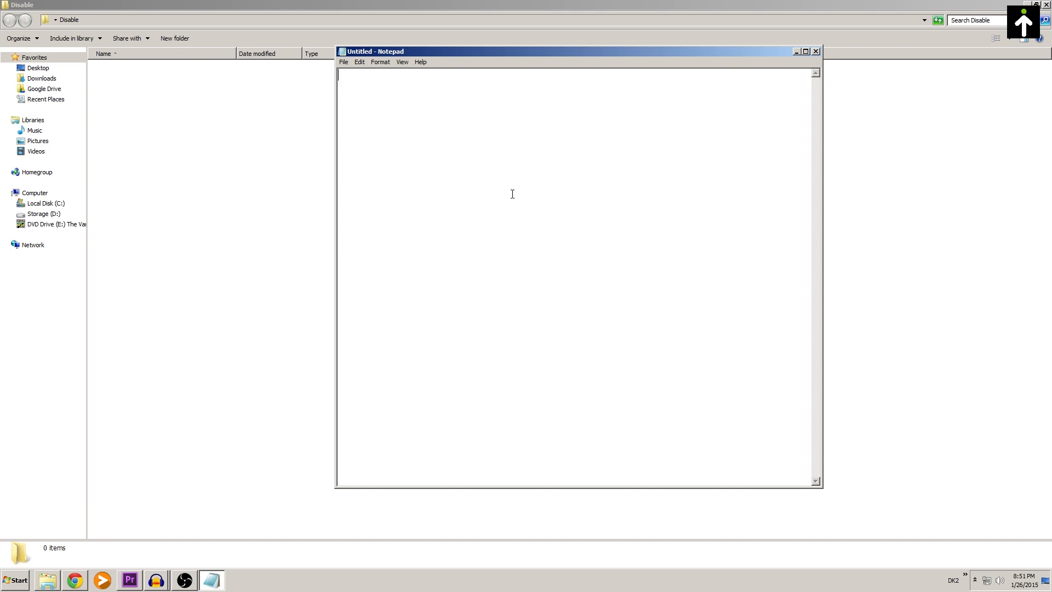
Step: Enter REG ADD for the Oculus VR LibOVR key setting HSWToggleEnabled to 1 (REG_SZ)
text(REG ADD "HKEY_LOCAL_MACHINE\SOFTWARE\Wow6432Node\Oculus VR, LLC\LibOVR" /v "HSWToggleEnabled" /t REG_SZ /d 1)
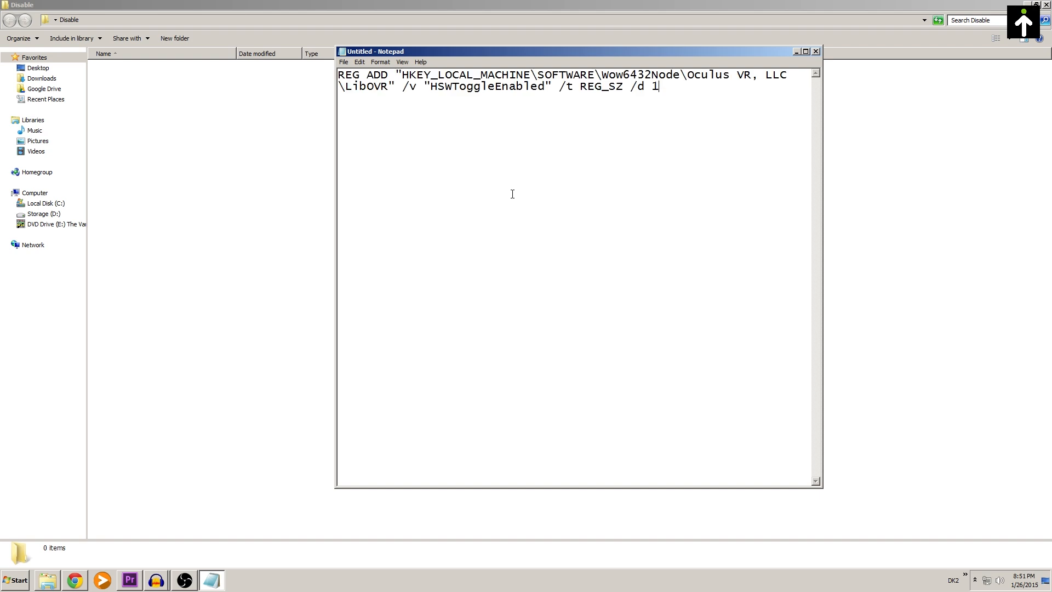
mouse_move(407, 34)
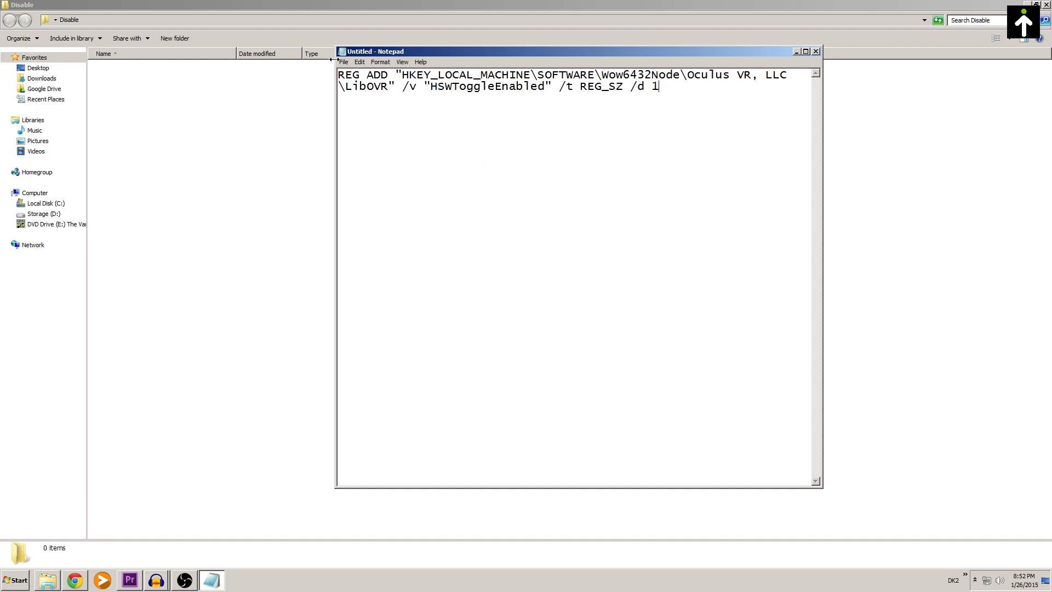
Step: Save the command via Save As as disable.bat in the Disable folder
click(343, 62)
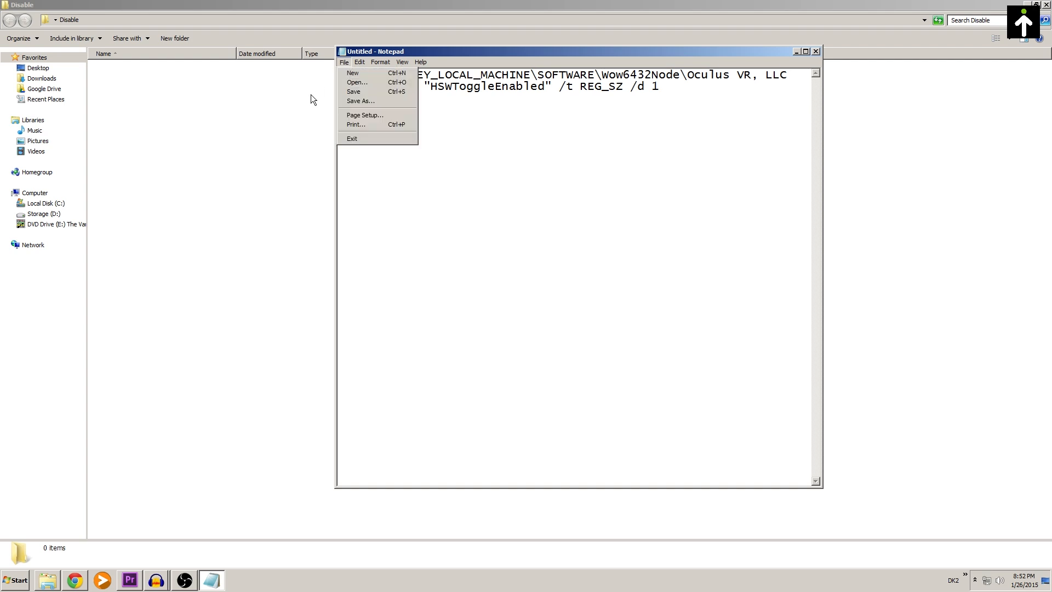
click(358, 101)
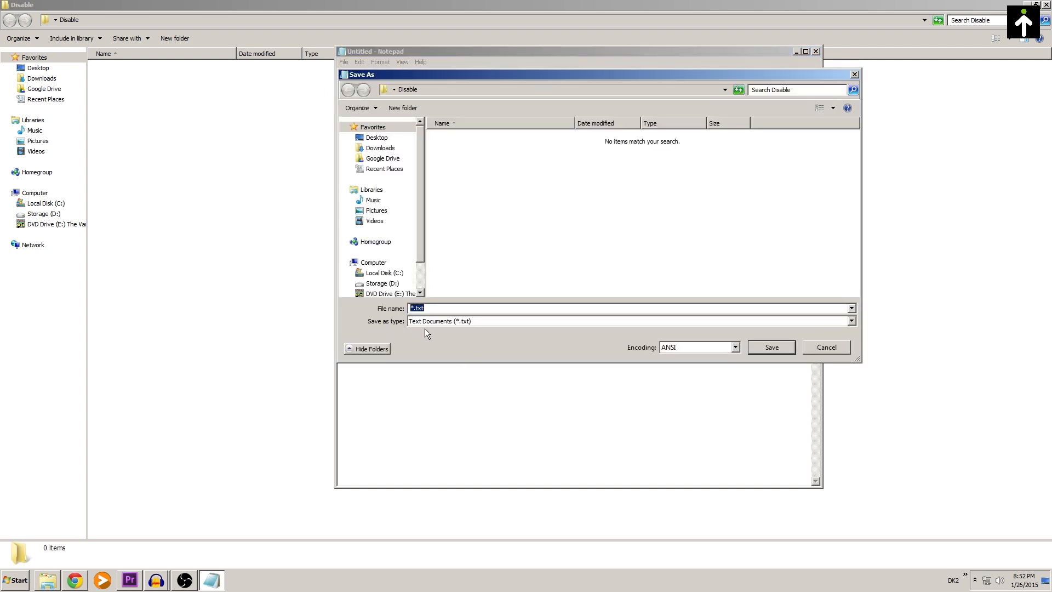
mouse_move(469, 327)
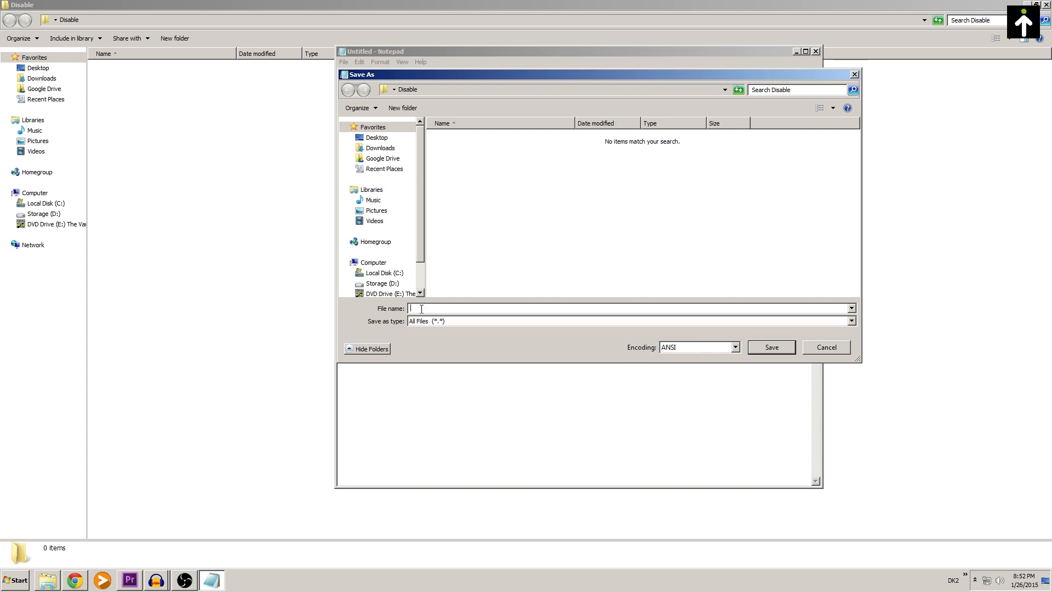
text(d)
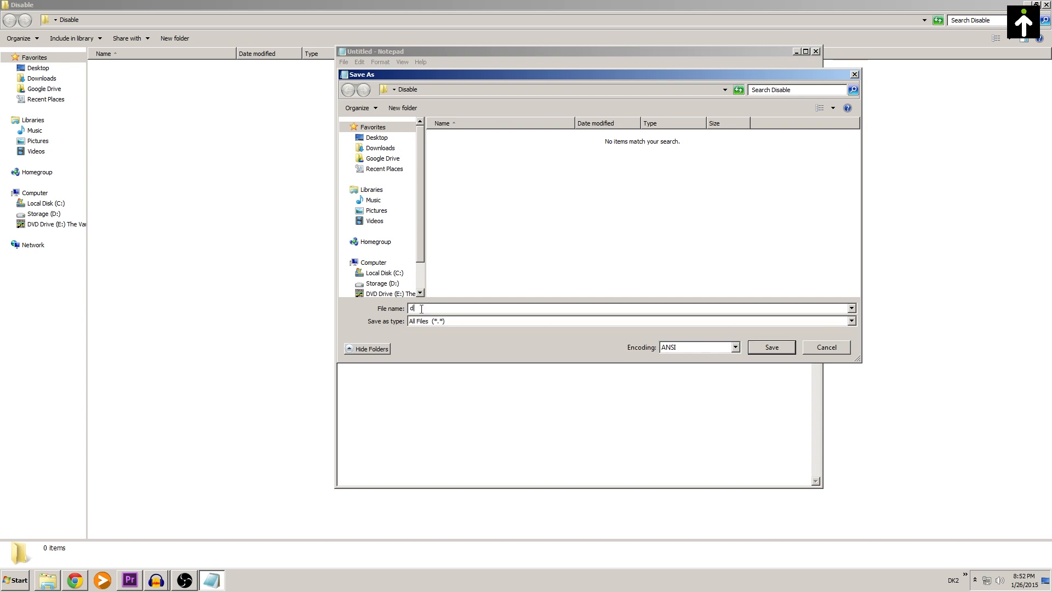
text(isable)
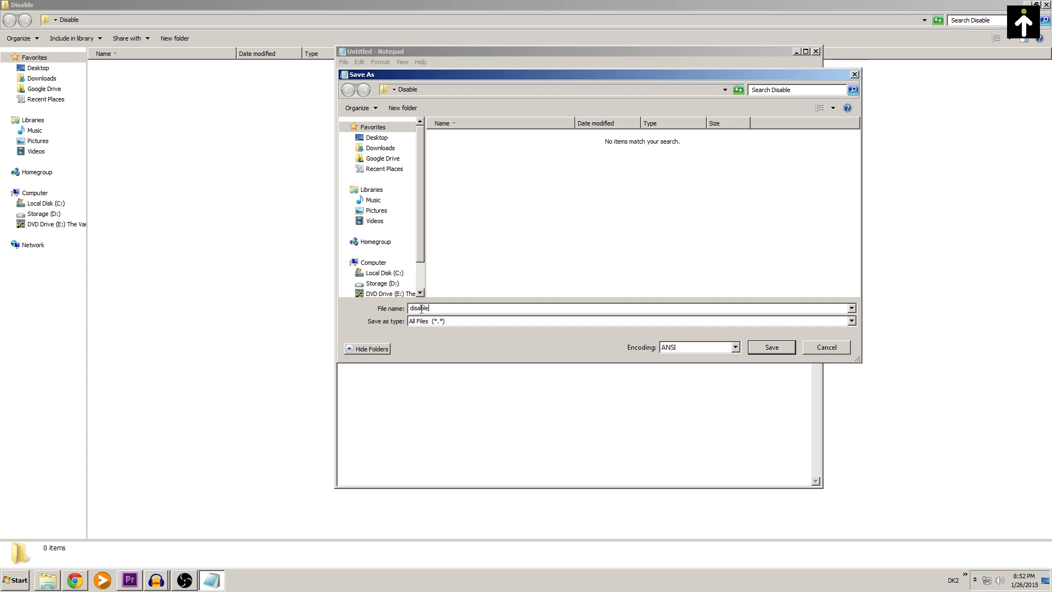
text(.b)
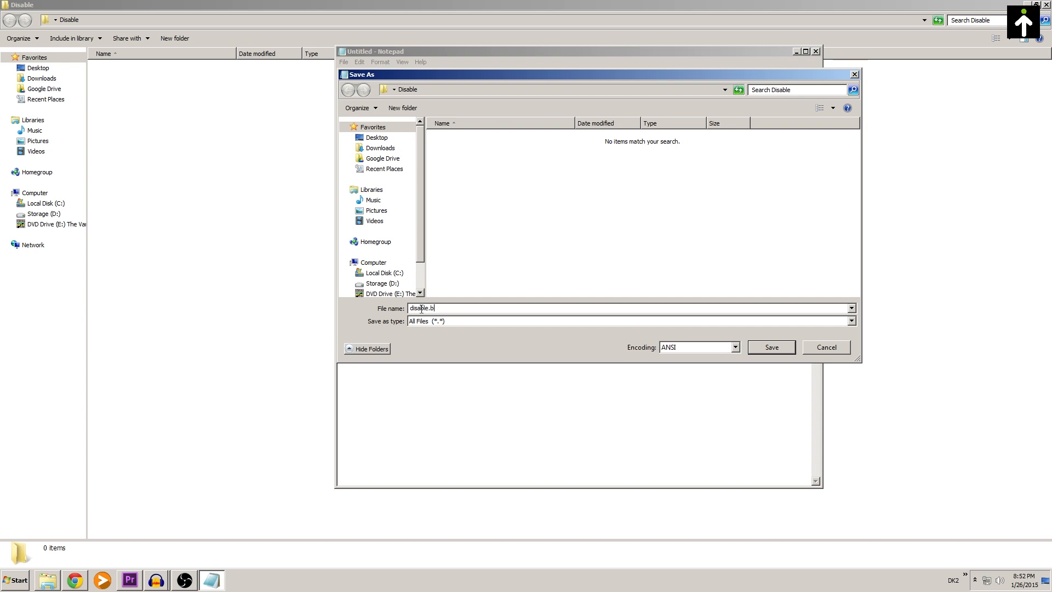
text(at)
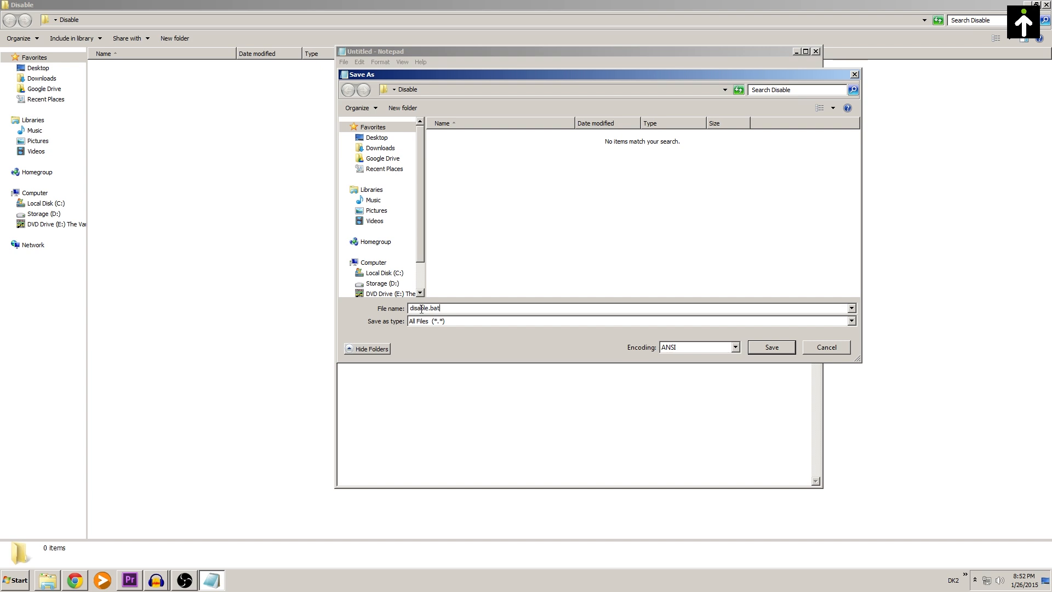
click(771, 347)
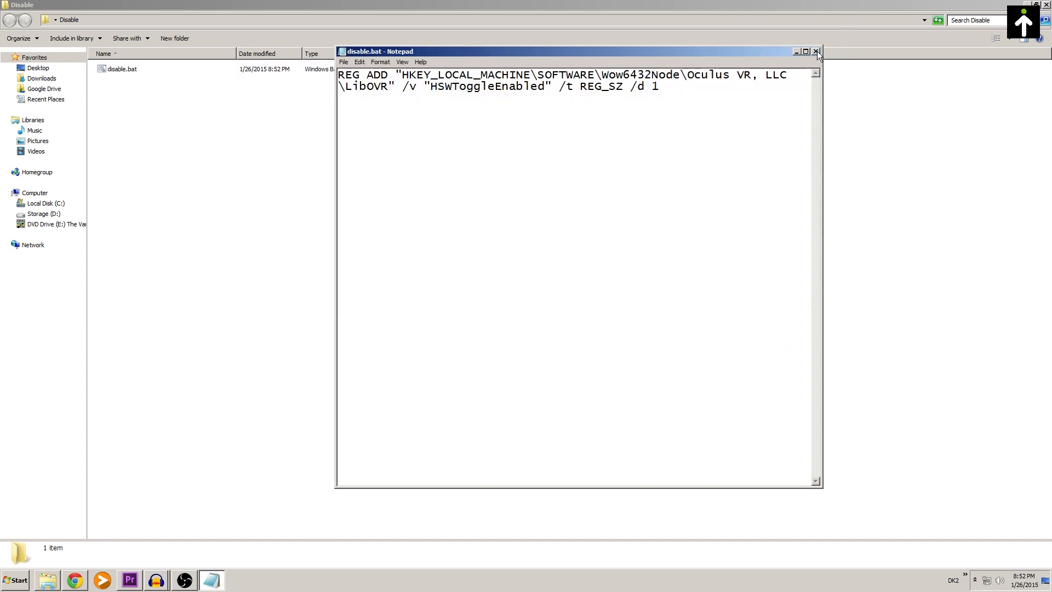
Step: Close Notepad, run disable.bat, and confirm overwriting the HSWToggleEnabled value
click(816, 51)
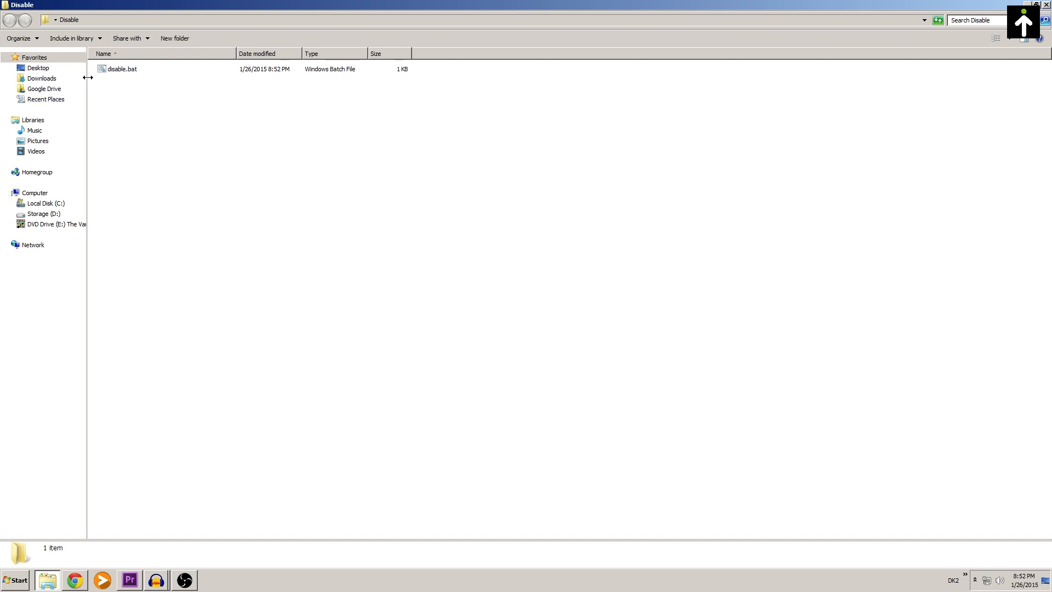
mouse_move(152, 115)
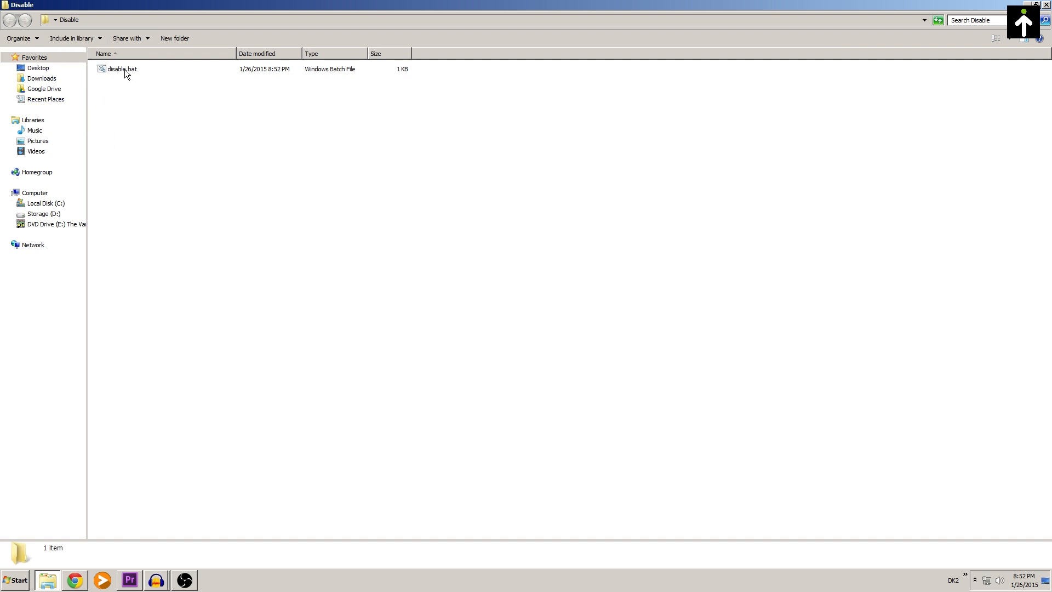
double_click(115, 69)
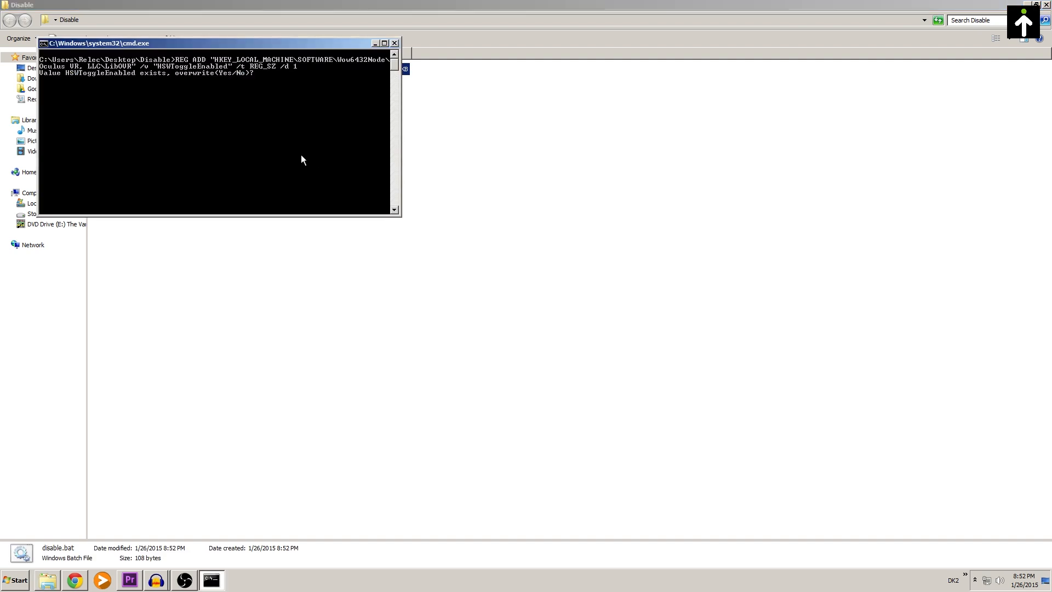
text(yeds)
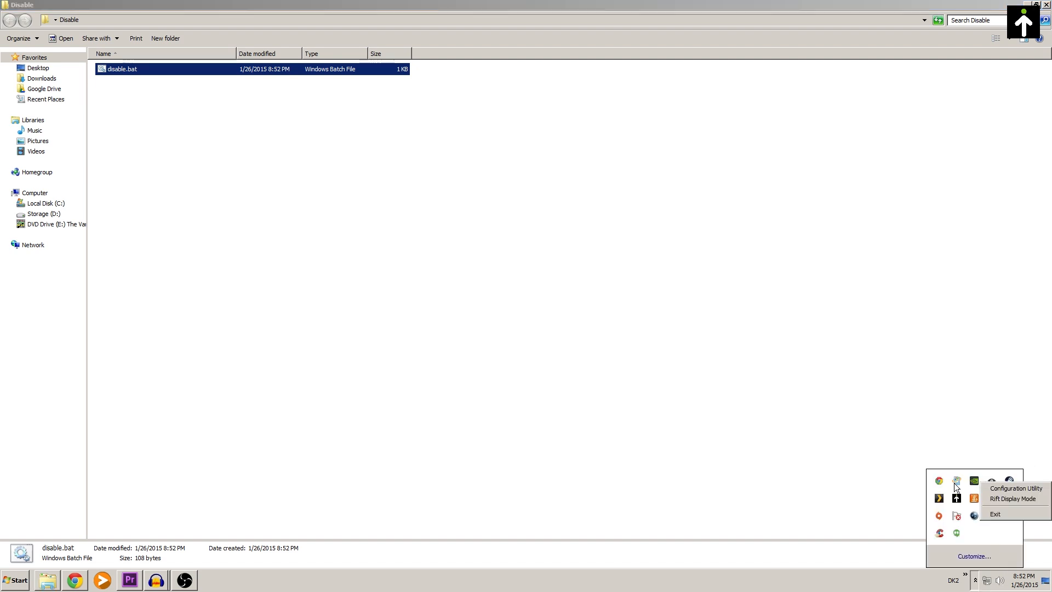
Step: Launch the Configuration Utility from the Oculus tray icon menu
click(1016, 488)
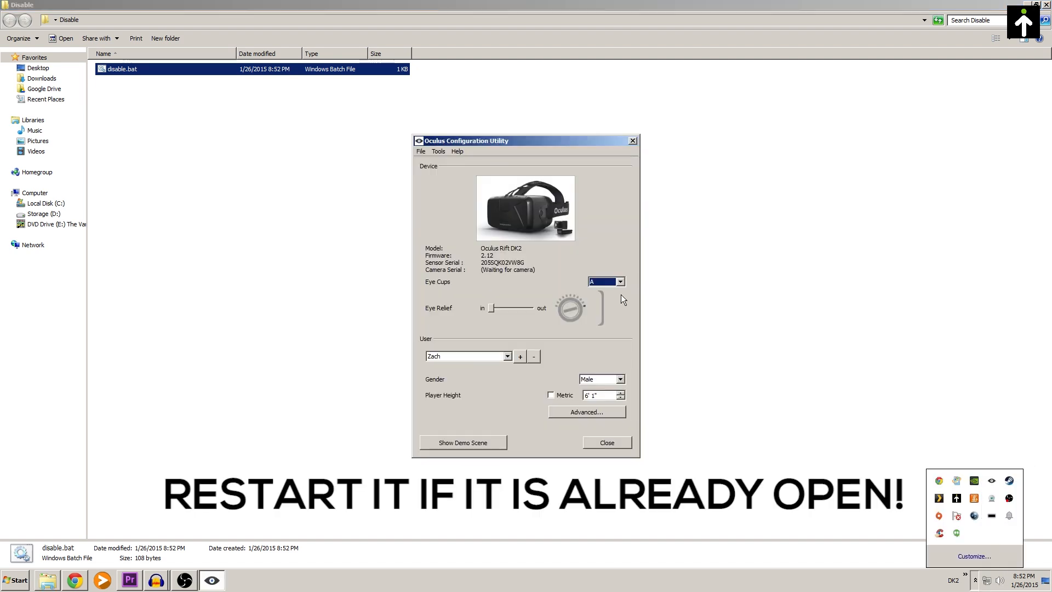
click(607, 442)
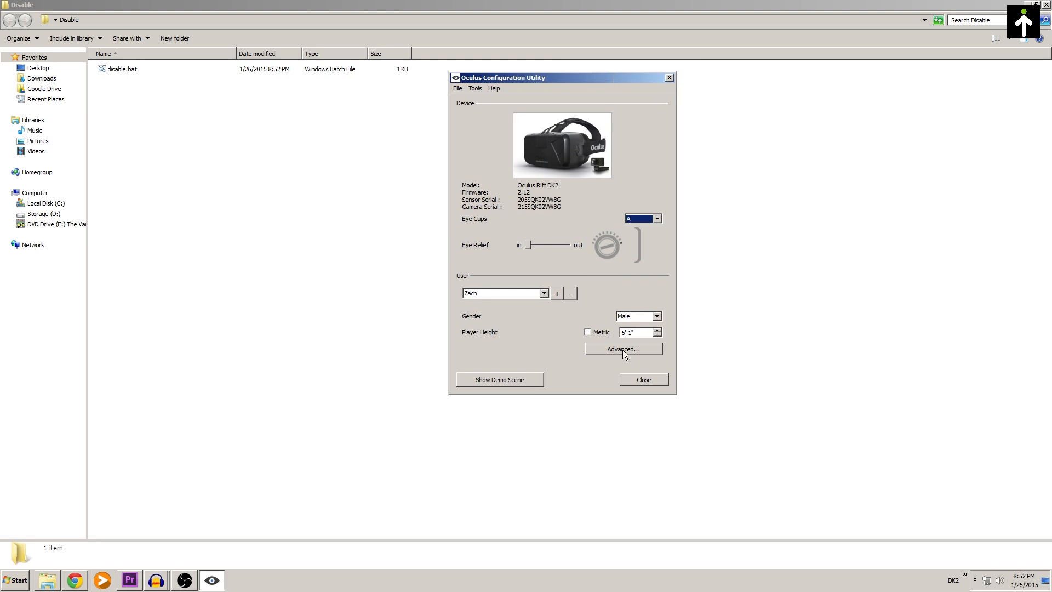
Step: In Advanced settings, check Disable Health and Safety Warning and accept the notice
click(624, 348)
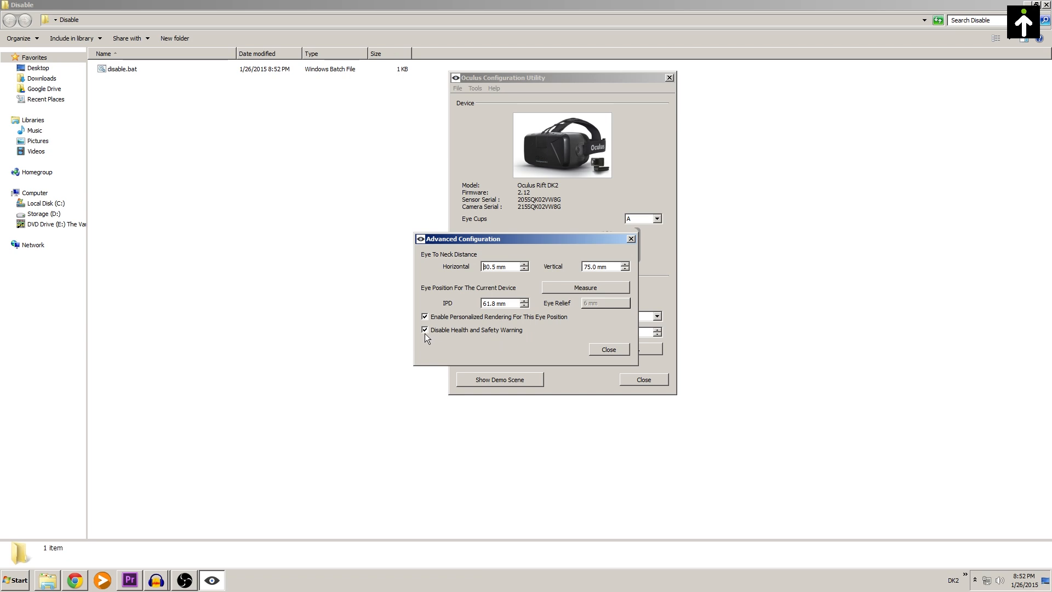
click(424, 330)
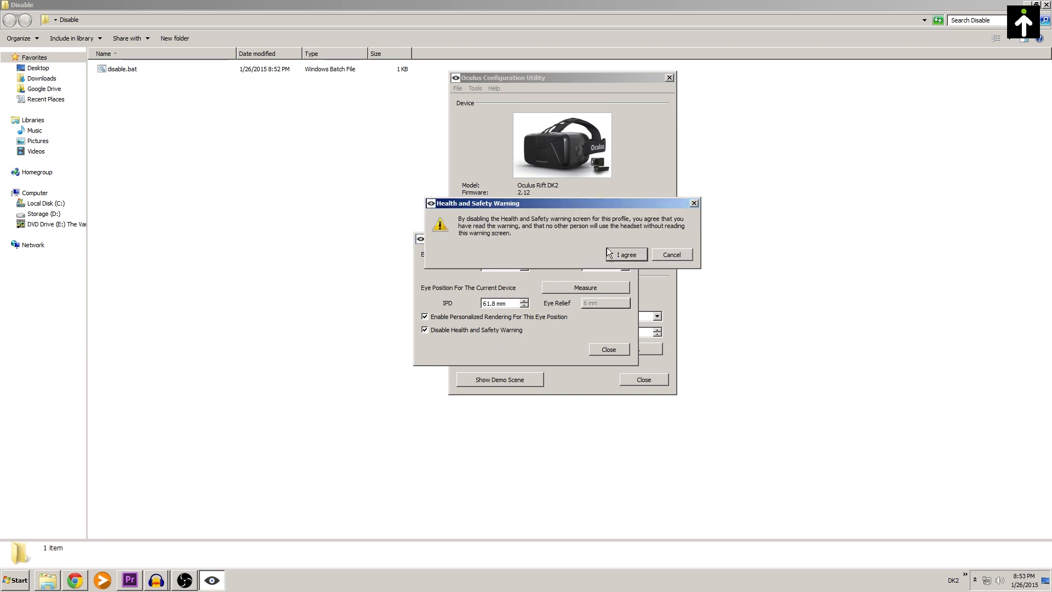
mouse_move(459, 229)
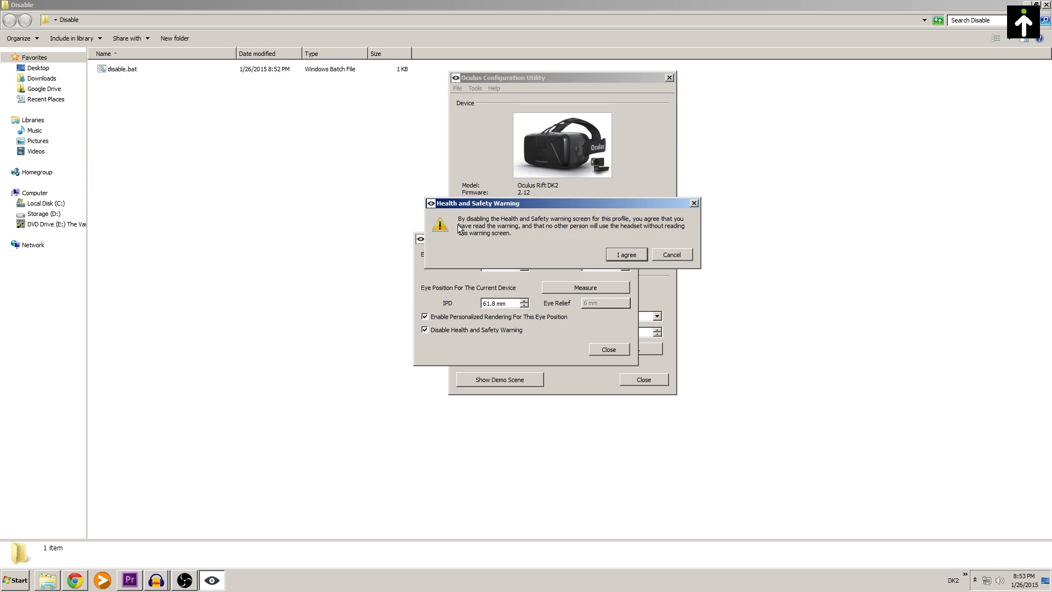
mouse_move(626, 243)
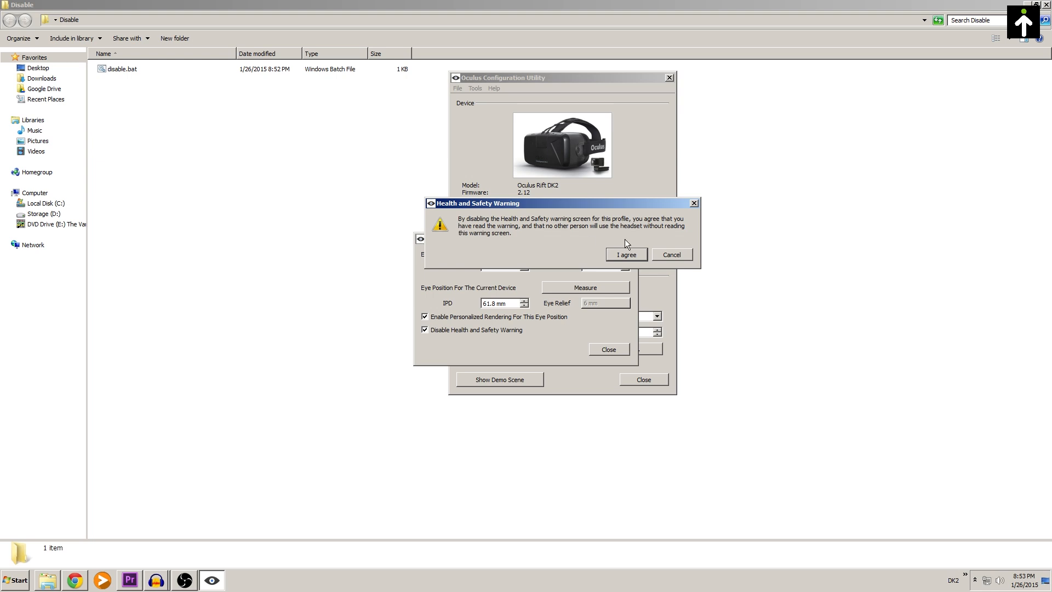
click(627, 255)
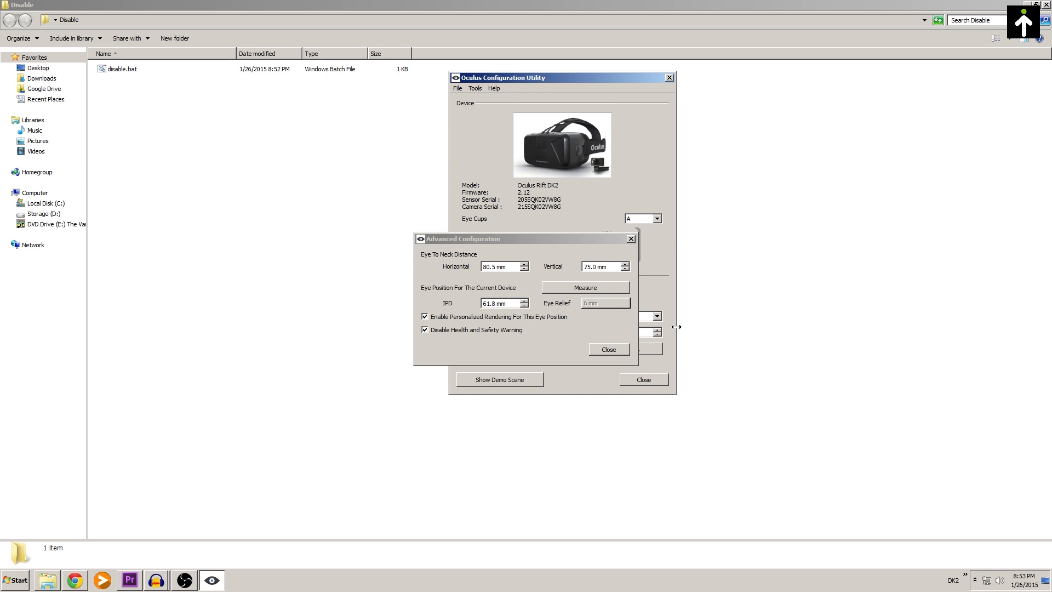
mouse_move(677, 114)
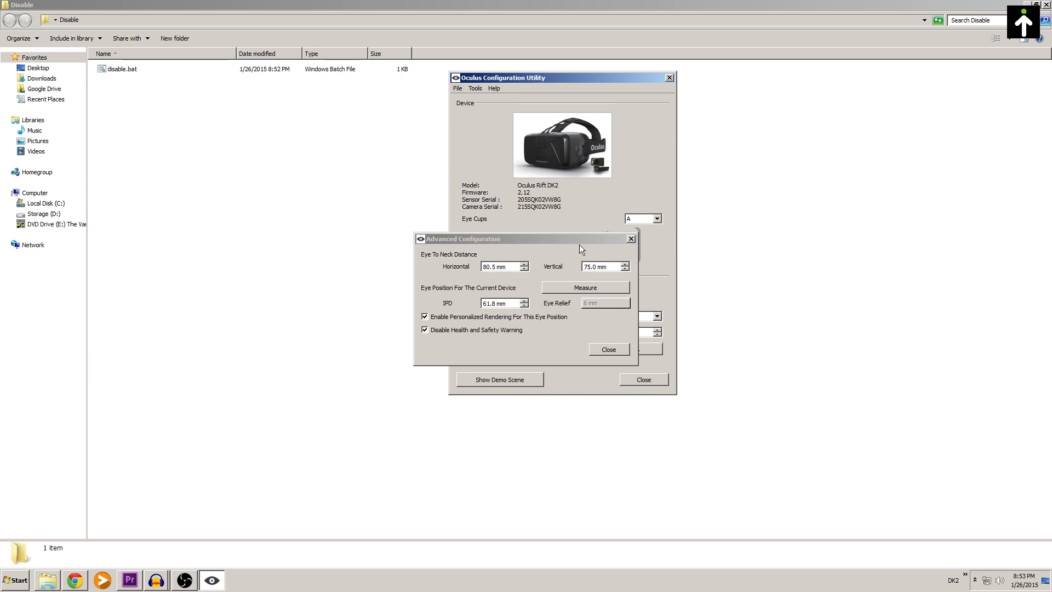
mouse_move(571, 239)
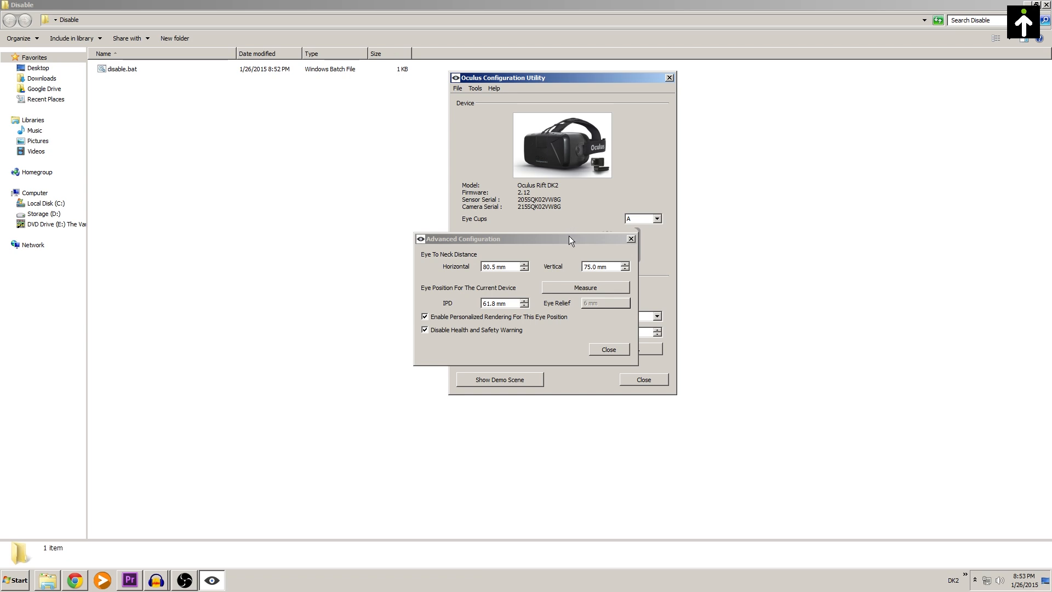
mouse_move(559, 241)
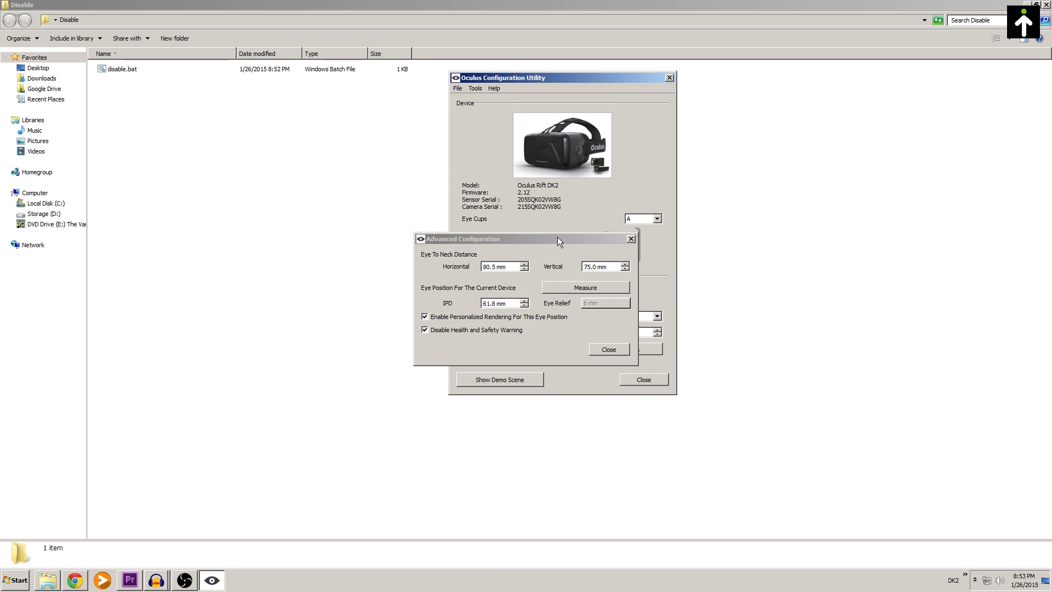
mouse_move(625, 341)
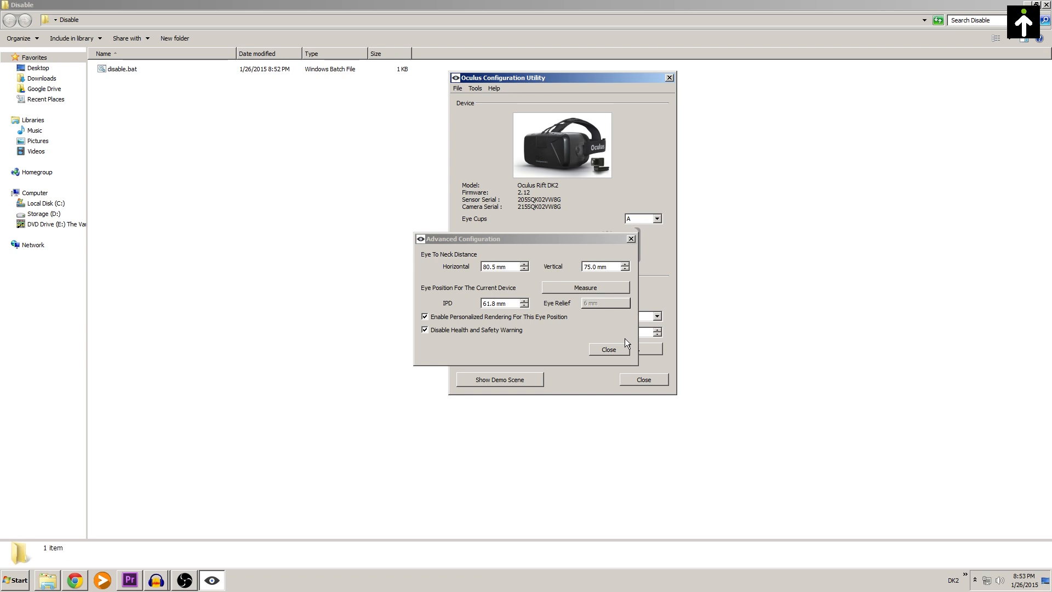
mouse_move(622, 345)
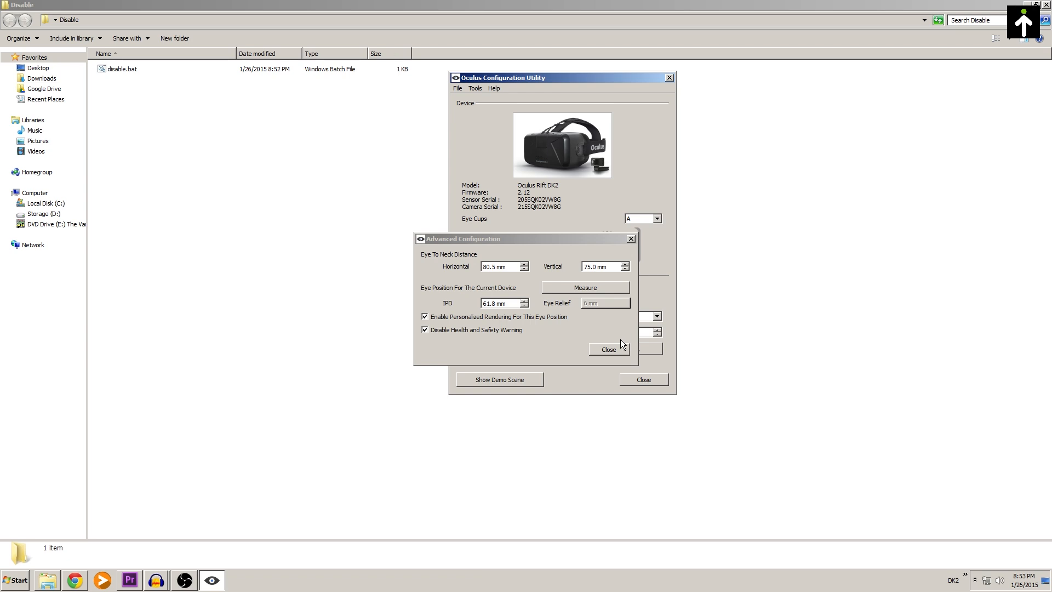